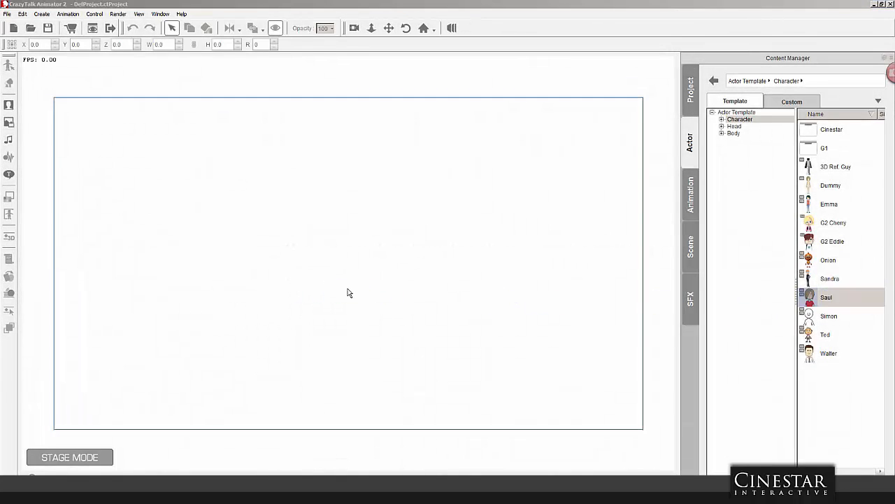
Step: Add the Saul actor template and position him lower, slightly right of center
double_click(826, 297)
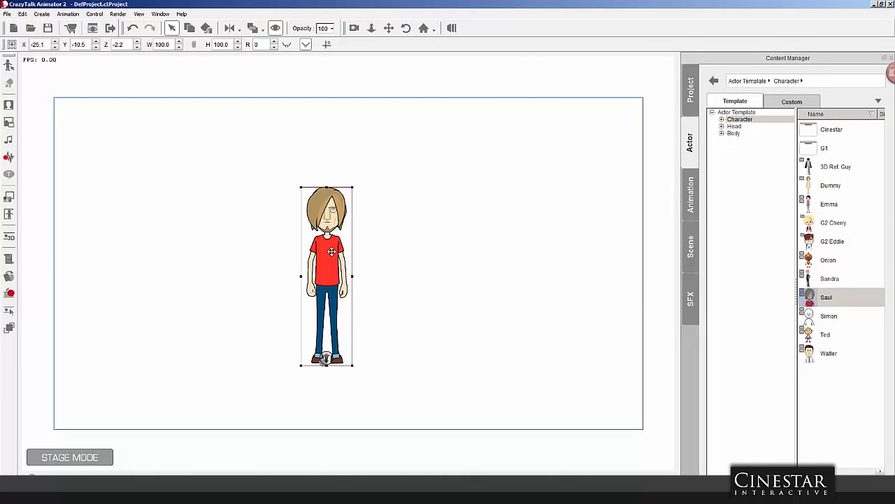
drag(327, 252, 332, 301)
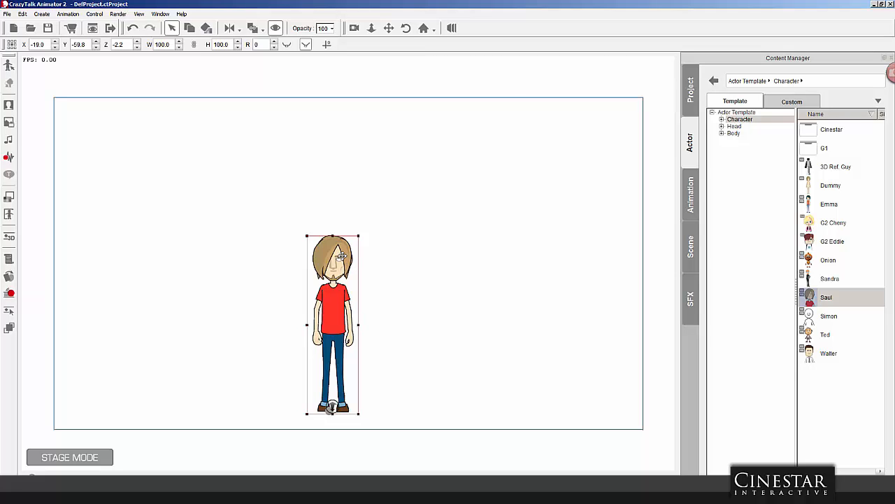
drag(332, 325, 339, 325)
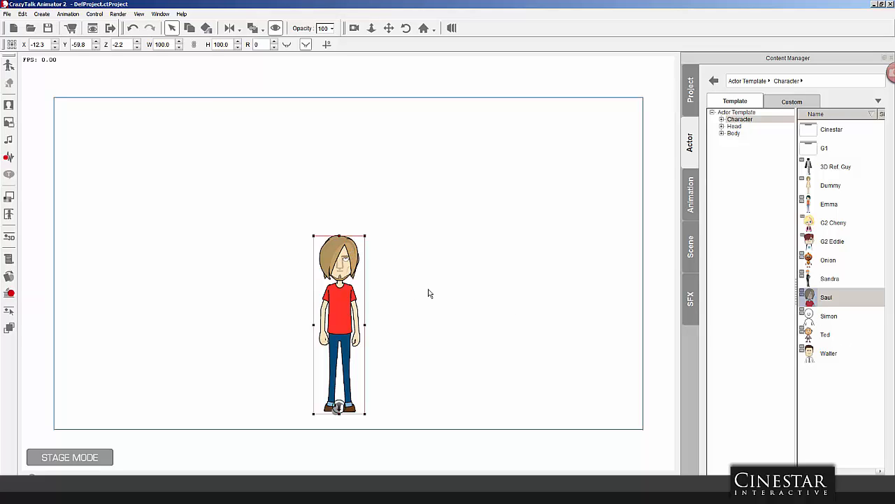
mouse_move(427, 304)
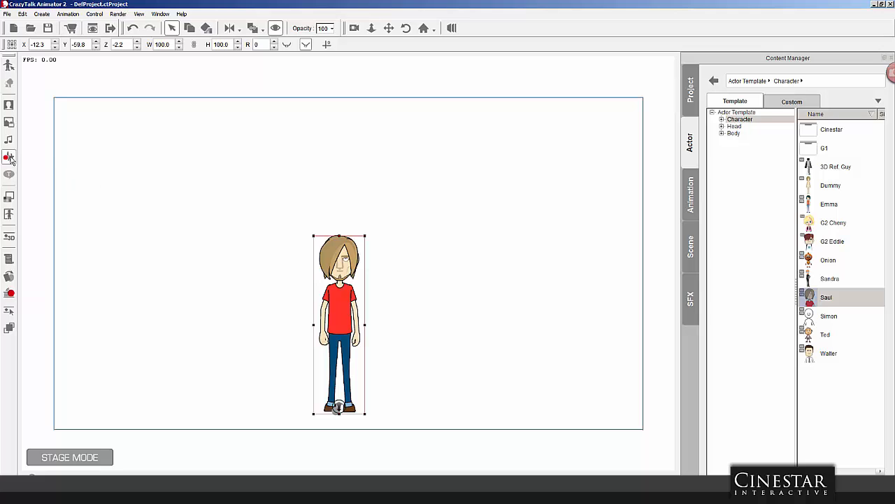
Step: Choose Record Voice for Saul's script with USB Audio Device as the input
click(9, 156)
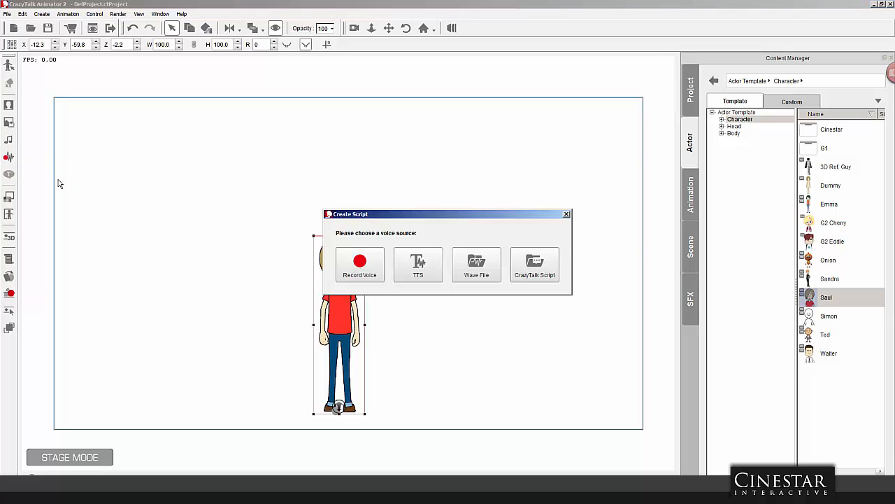
drag(448, 213, 513, 125)
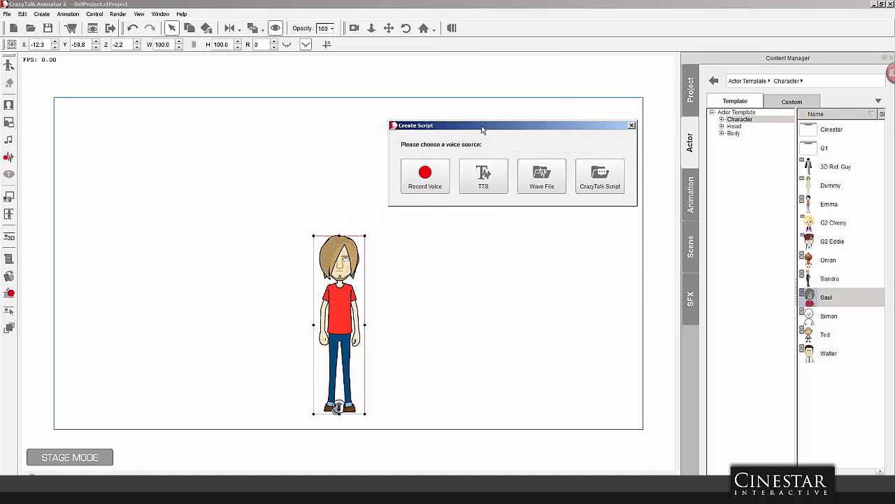
click(424, 176)
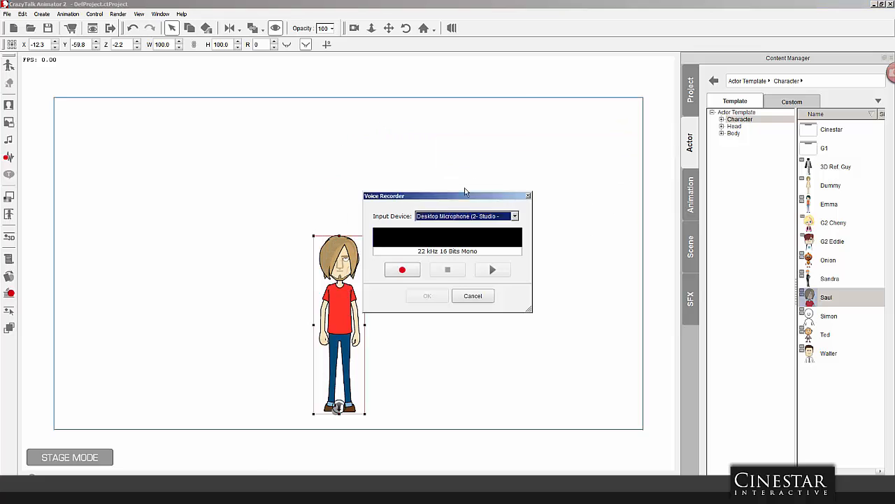
click(515, 215)
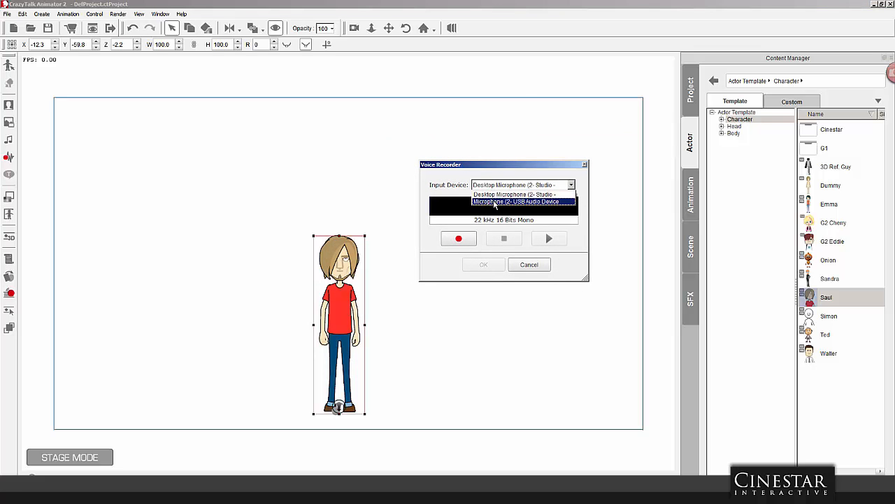
click(516, 202)
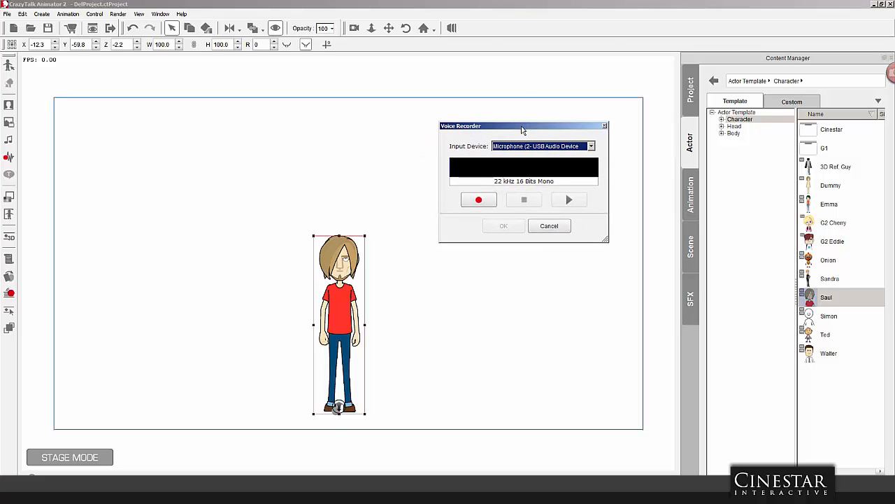
mouse_move(539, 127)
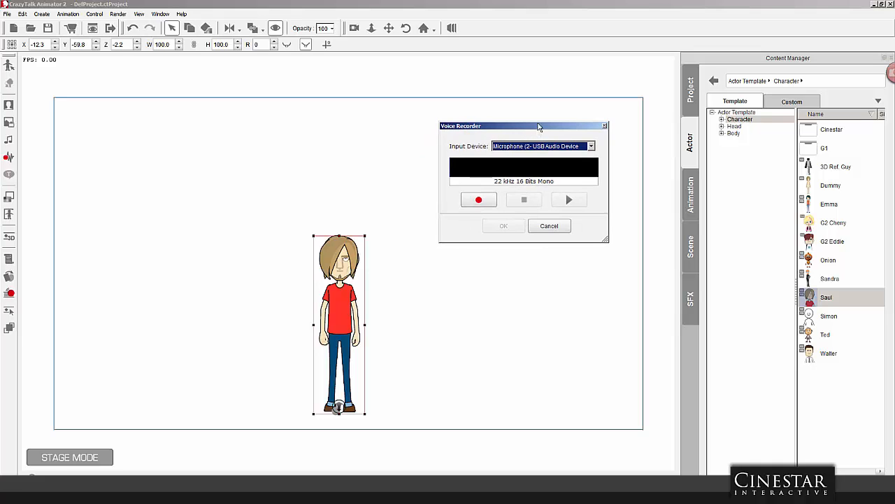
drag(521, 126, 542, 113)
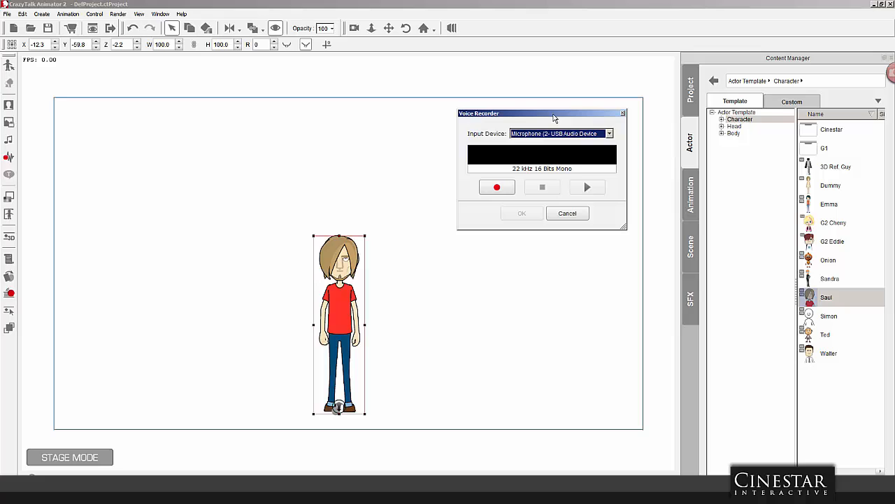
drag(553, 113, 550, 116)
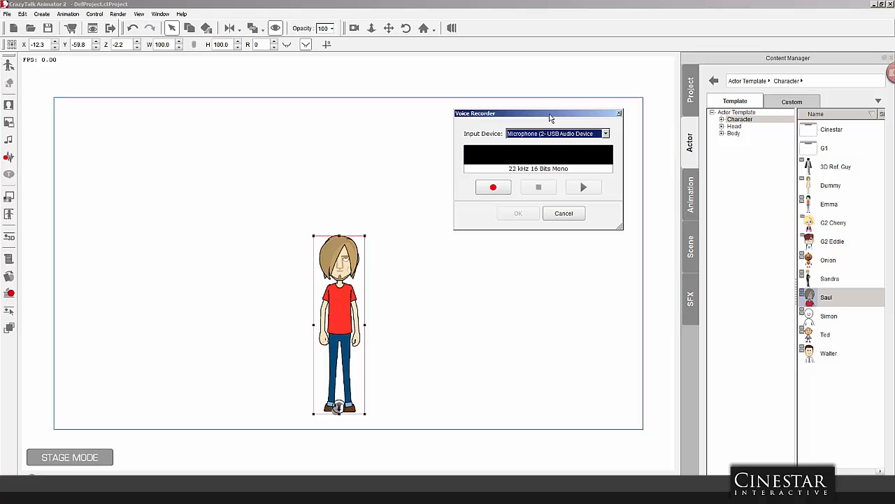
drag(549, 114, 560, 110)
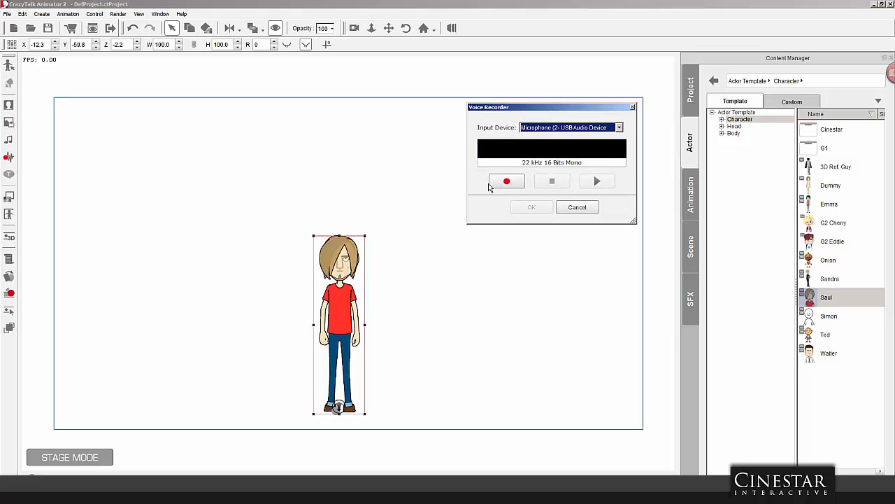
mouse_move(506, 181)
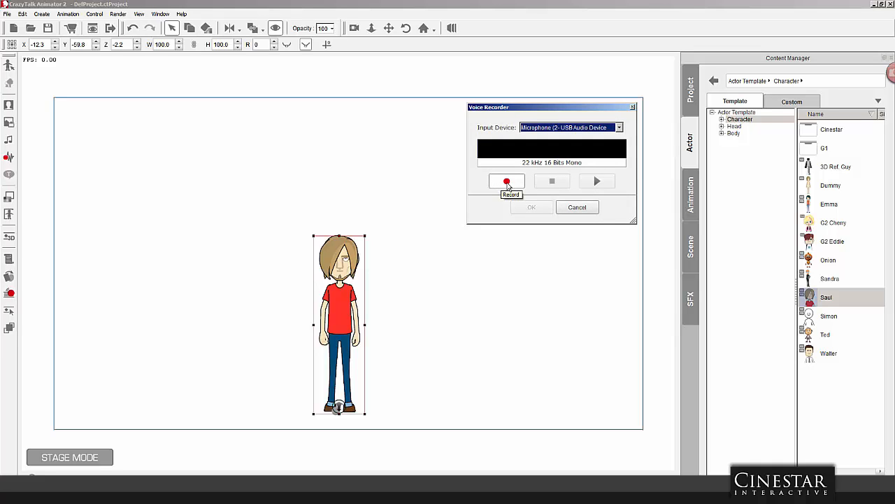
Step: Record about 14 seconds of voice and apply it to Saul
click(507, 182)
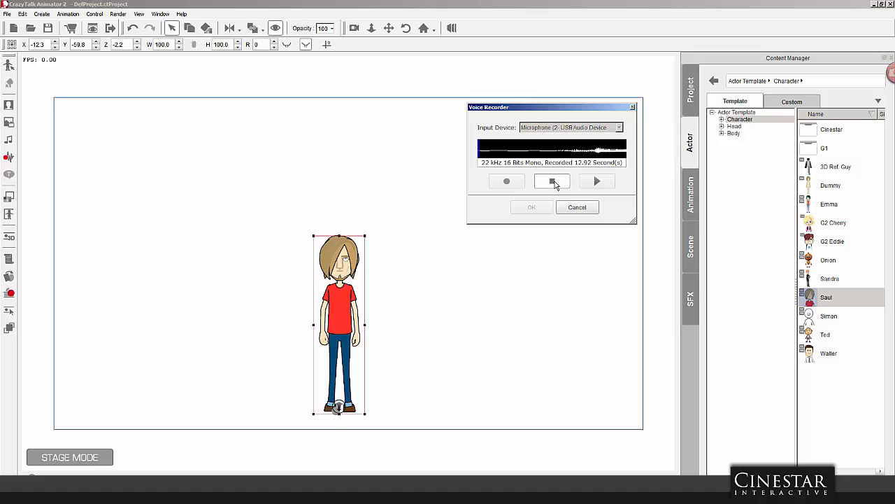
click(552, 181)
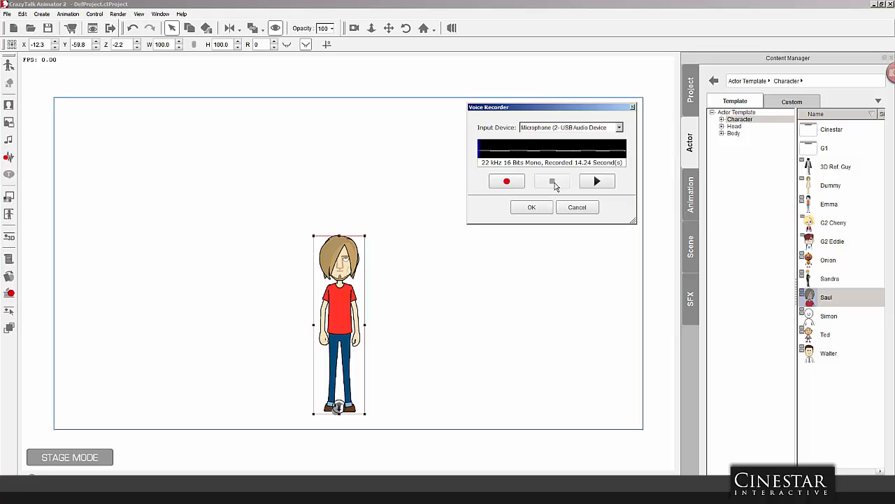
click(531, 207)
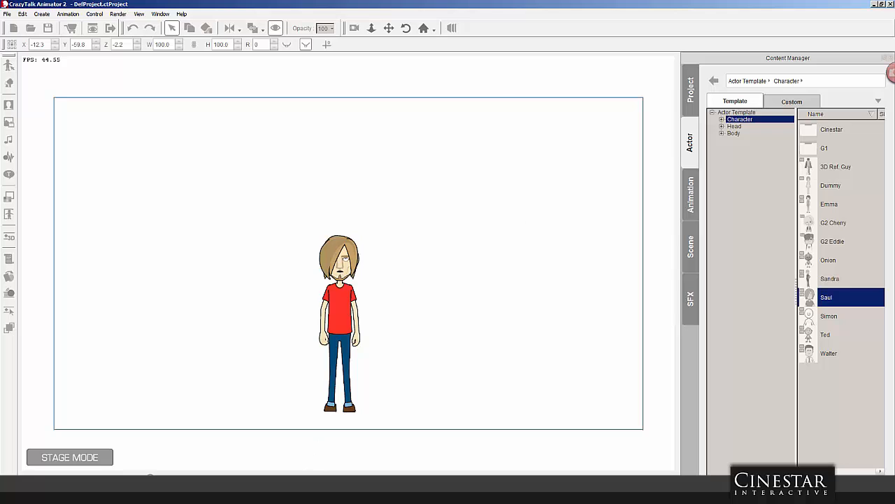
Step: Stop the preview and expand Saul's Face track to show the Voice Clip row
click(339, 325)
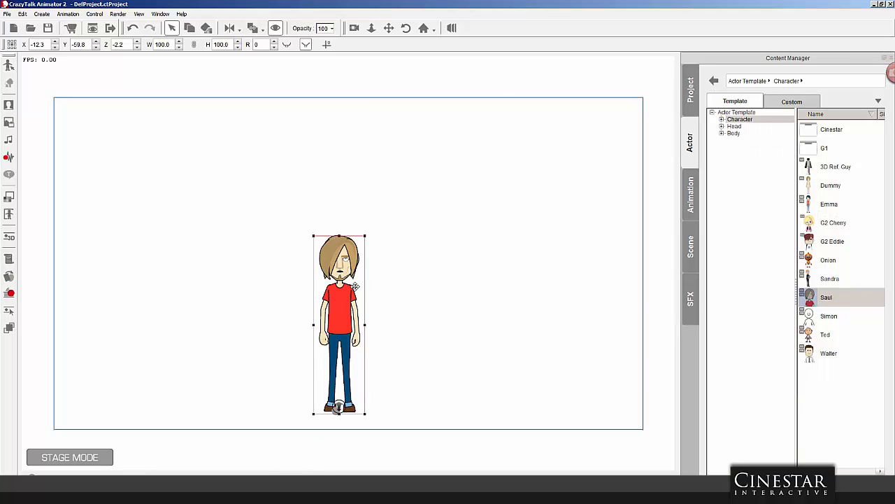
mouse_move(384, 312)
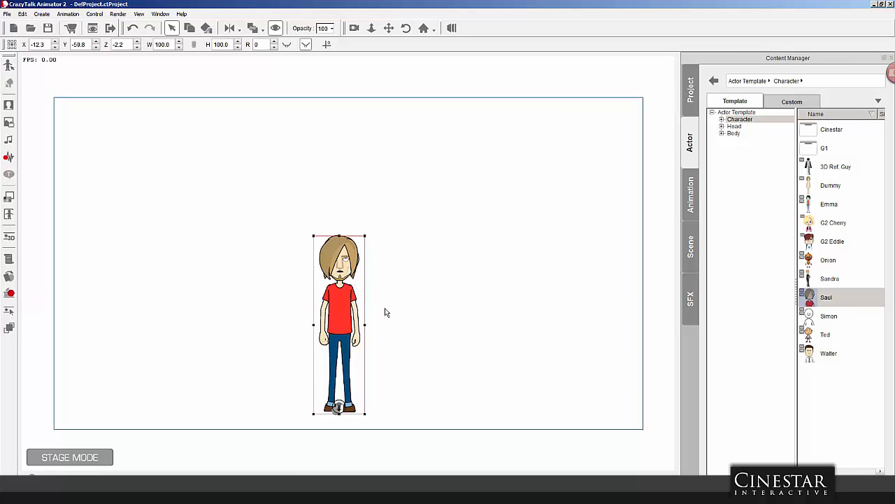
mouse_move(444, 418)
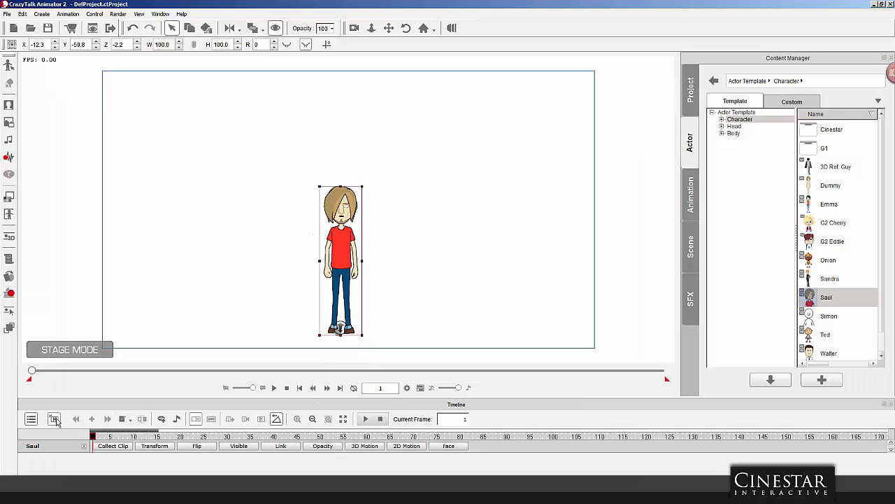
mouse_move(54, 418)
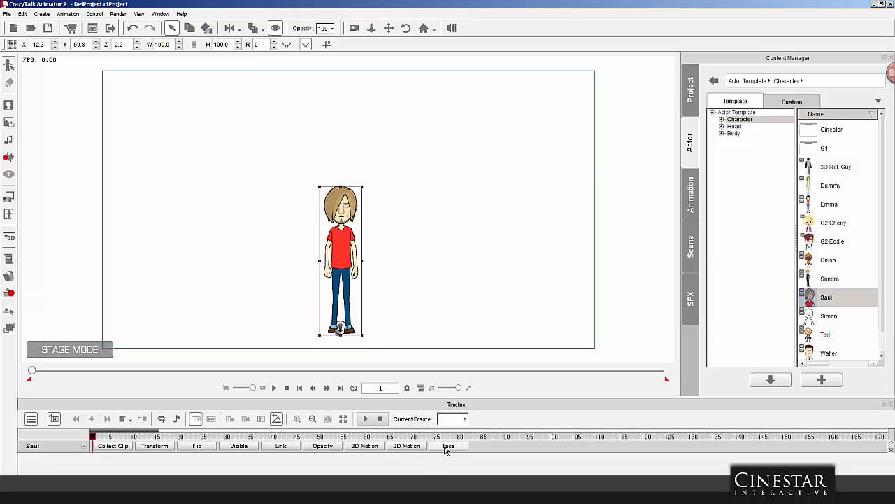
click(449, 445)
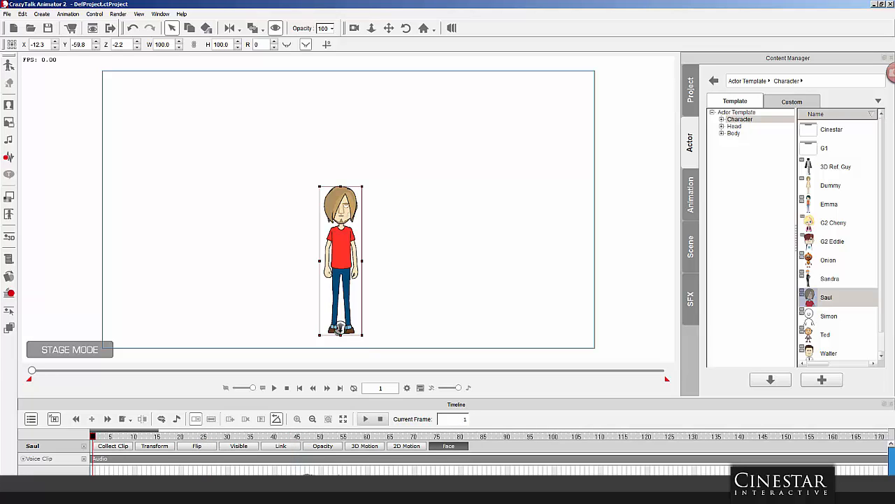
Step: Move the playhead to frame 75, where Saul's mouth is open
click(205, 436)
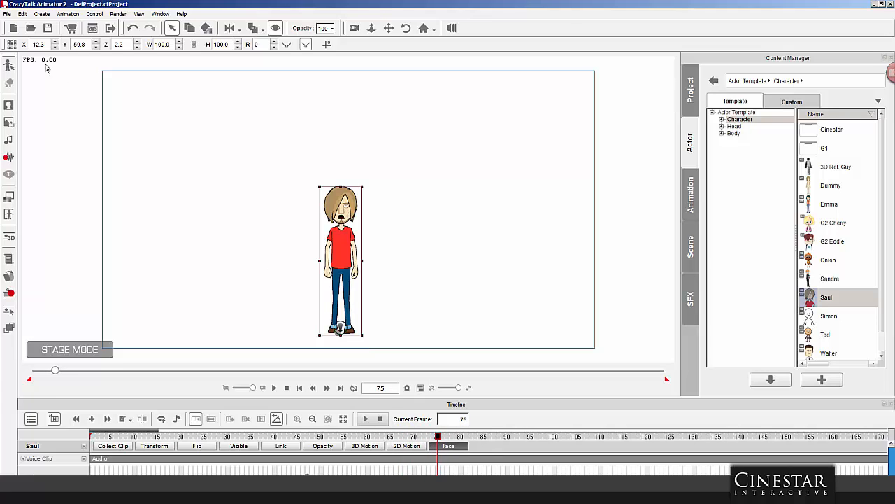
Step: Open the Lips Editor from the Animation menu and move to frame 423
click(67, 13)
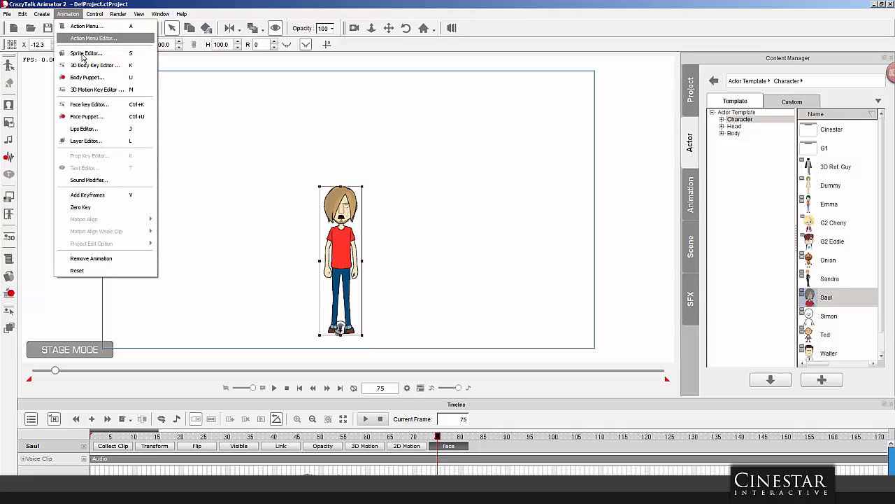
mouse_move(84, 129)
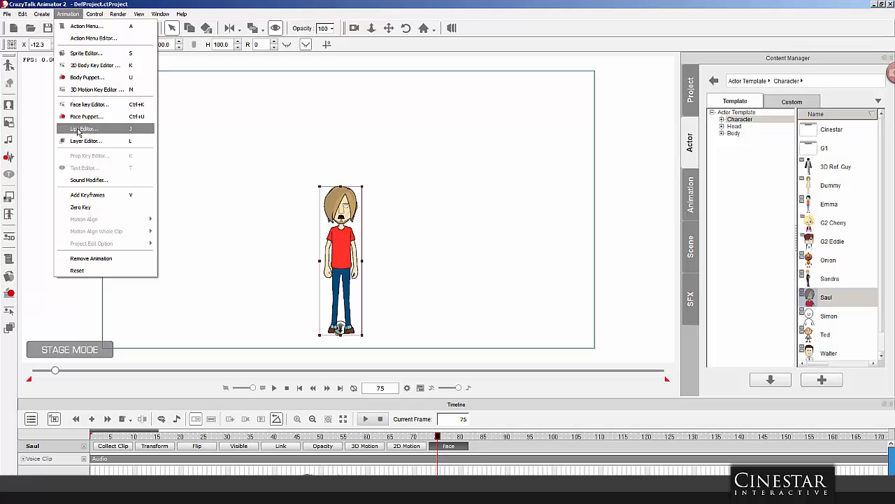
click(83, 129)
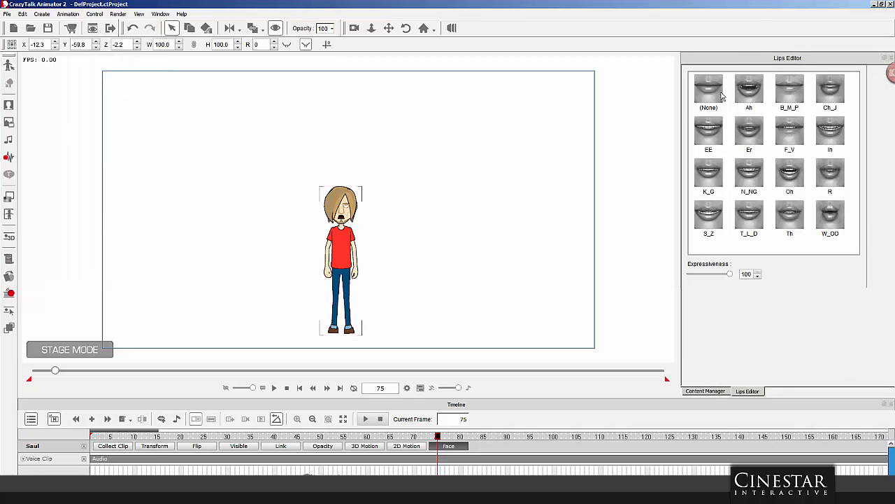
click(750, 133)
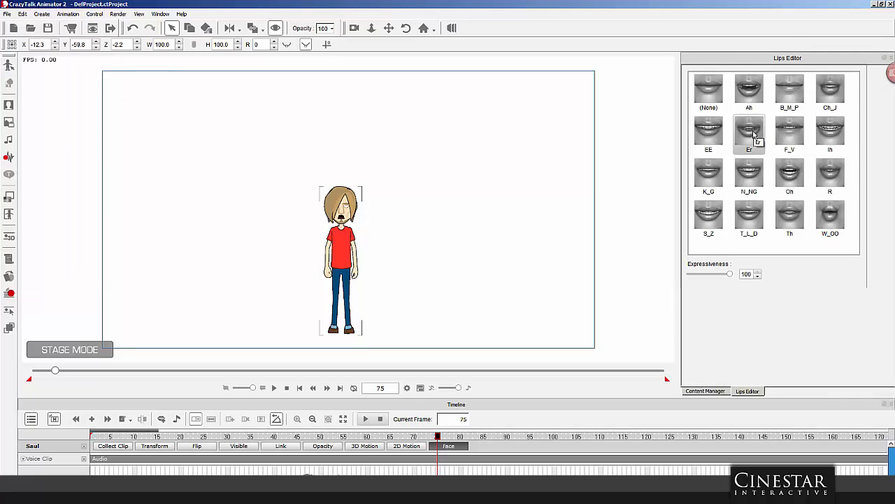
click(709, 89)
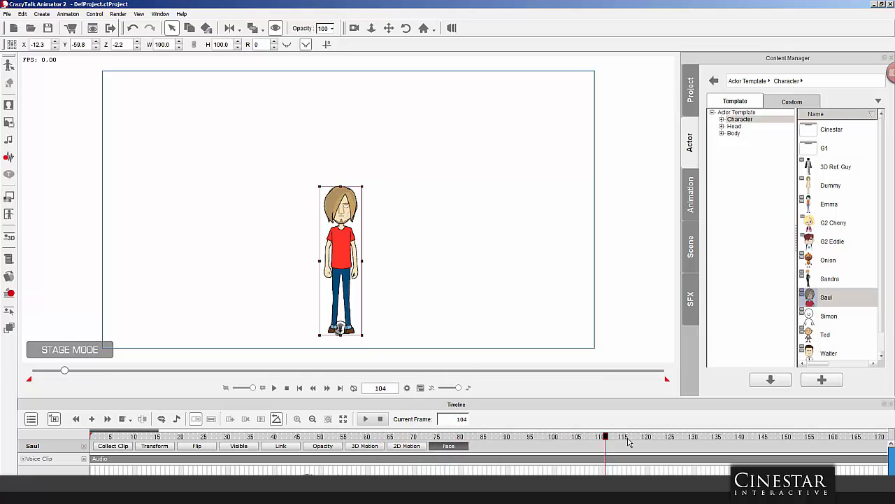
click(677, 436)
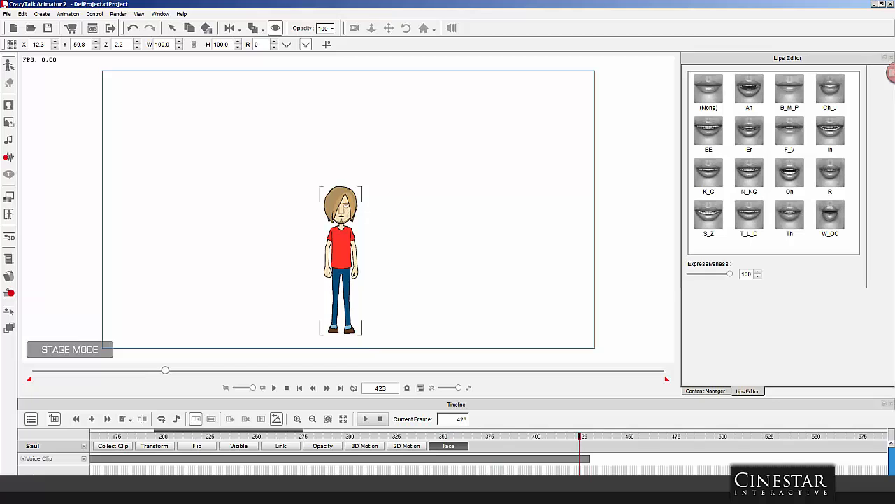
Step: At frame 402, apply the EE viseme to Saul's mouth
click(749, 217)
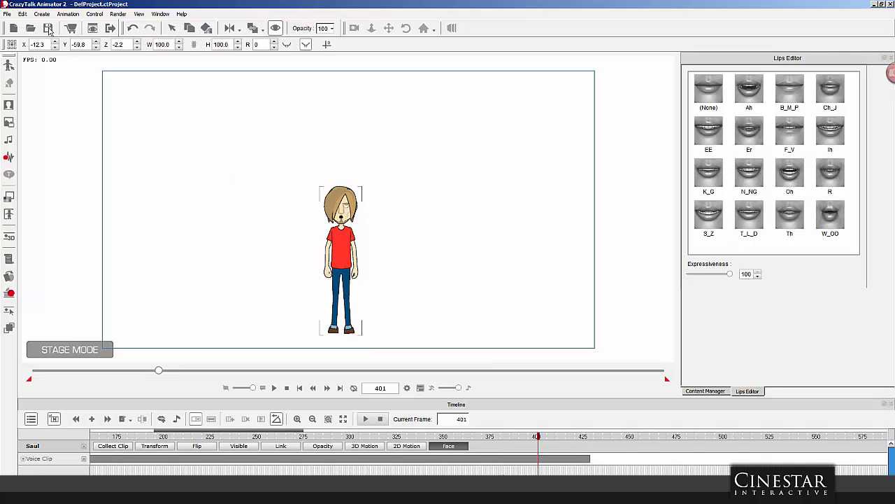
click(41, 14)
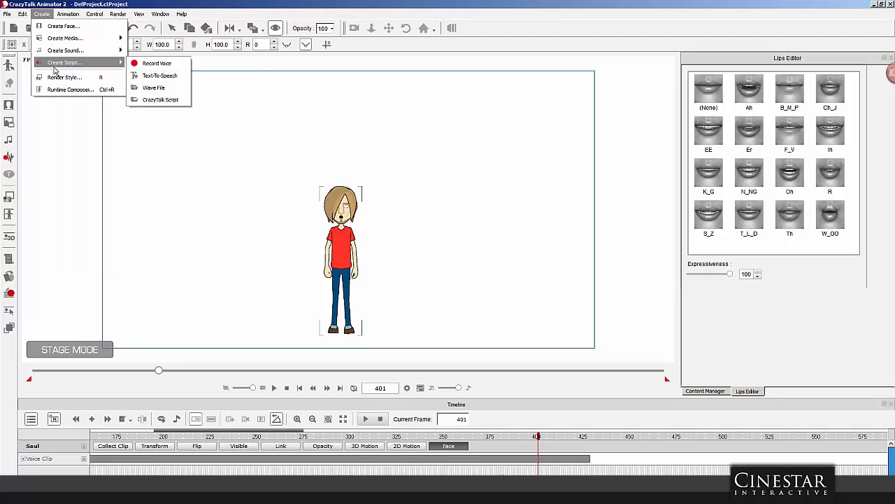
click(67, 13)
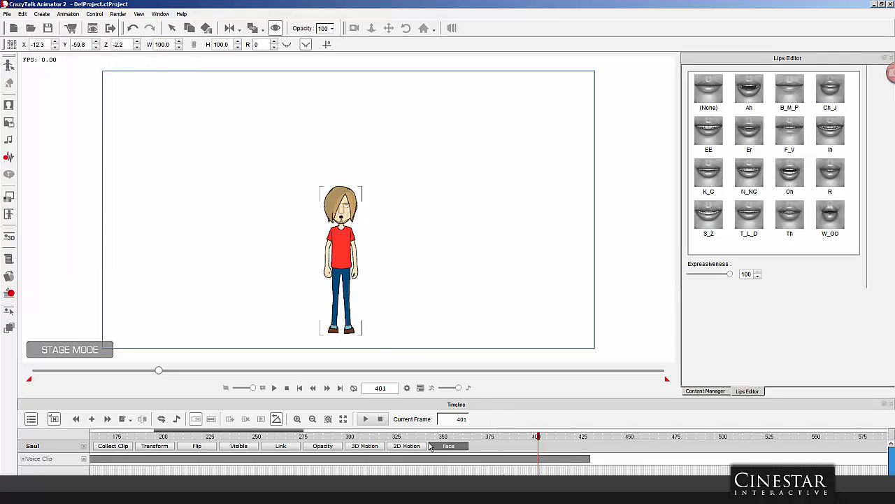
click(449, 446)
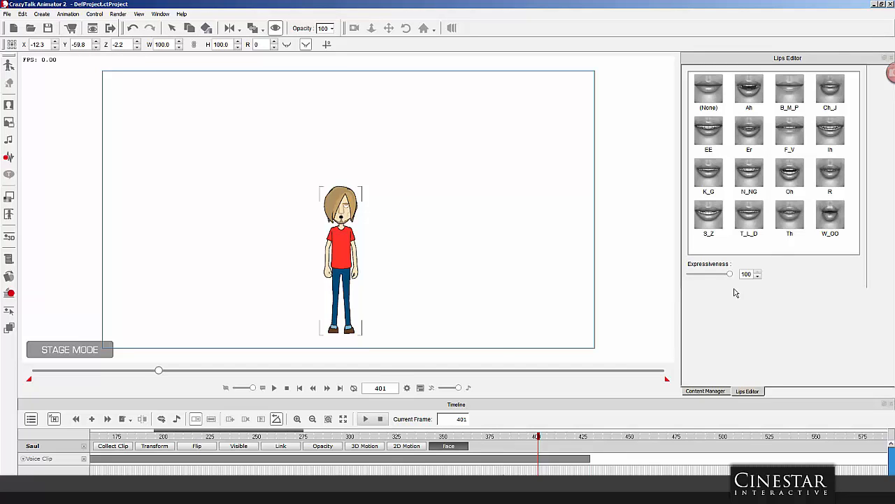
click(709, 89)
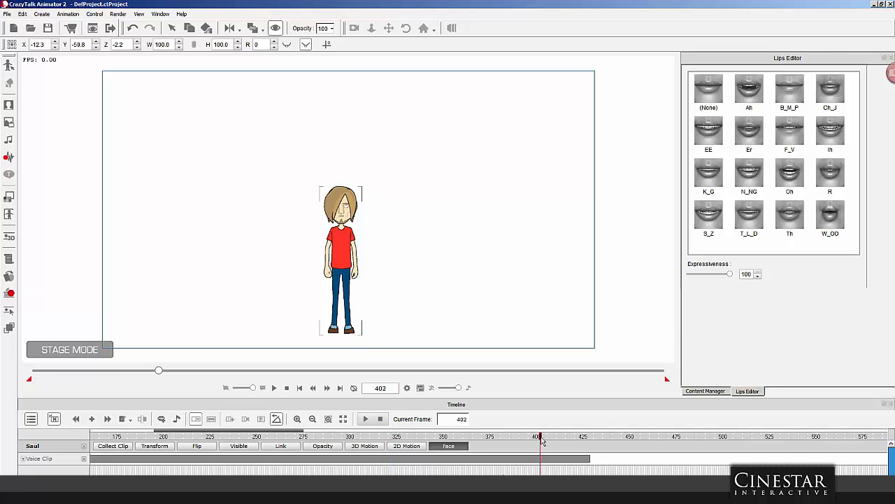
mouse_move(732, 147)
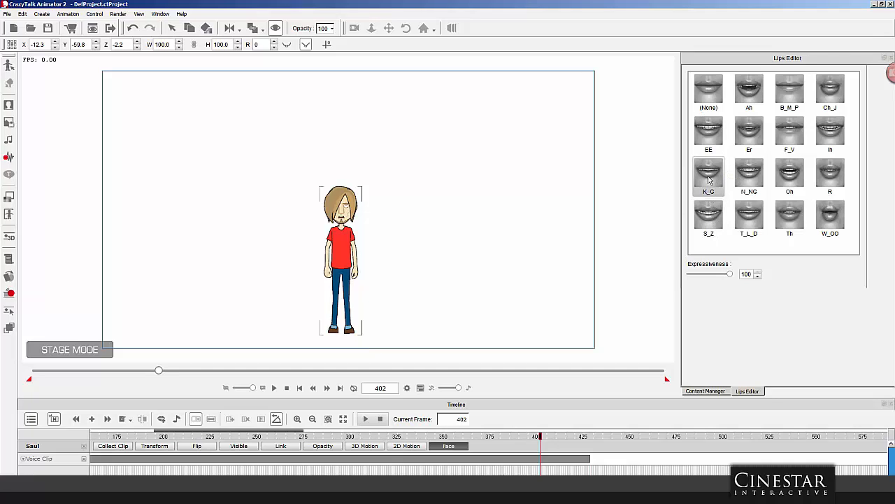
click(709, 132)
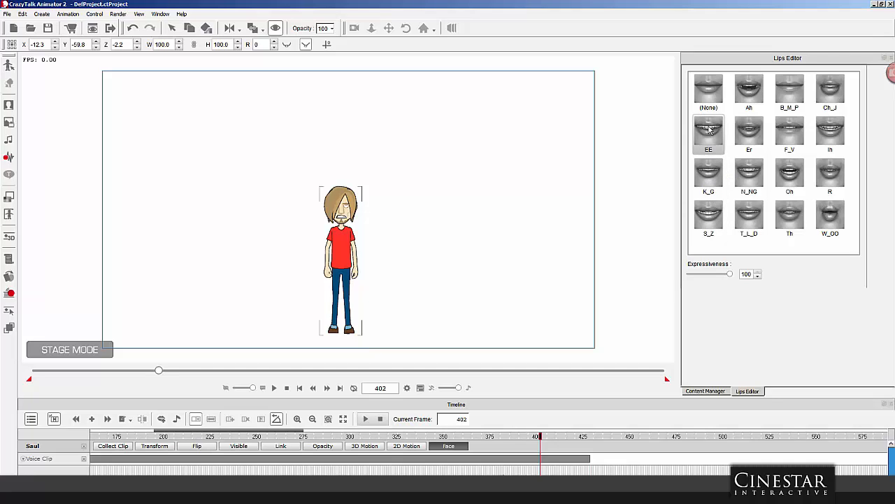
click(830, 133)
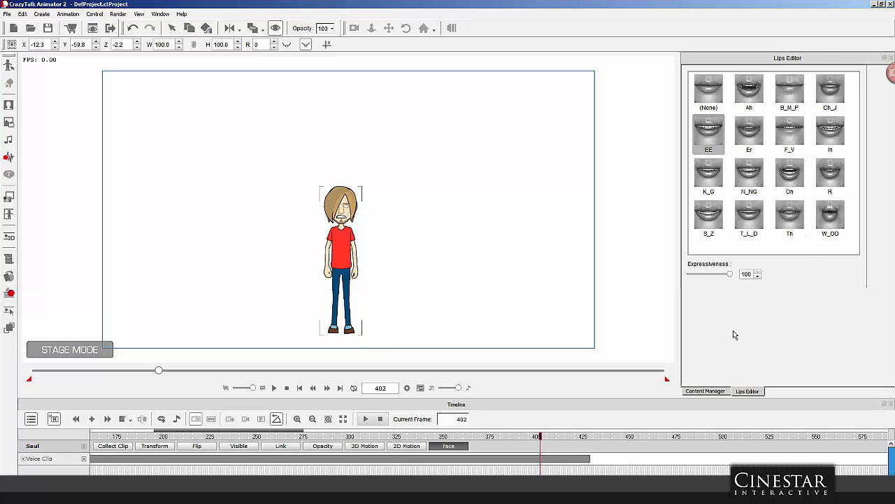
mouse_move(887, 58)
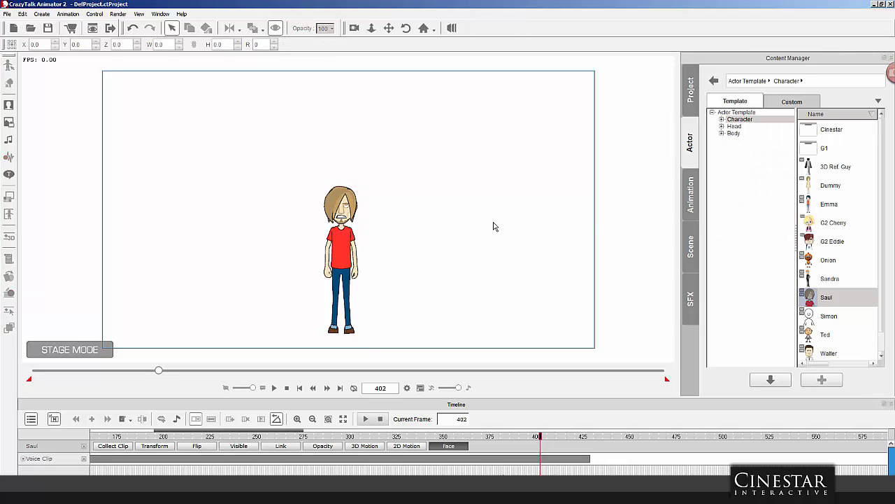
mouse_move(504, 341)
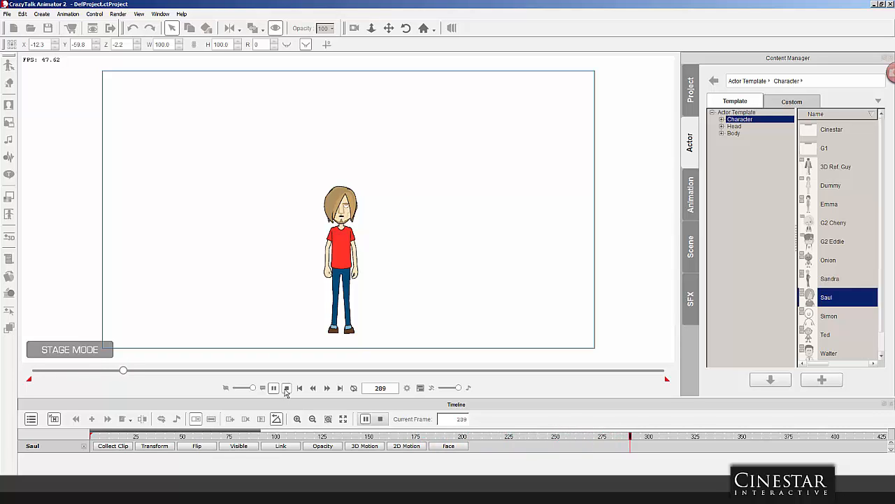
Step: Stop the lip-sync playback and rewind to frame 1
click(286, 388)
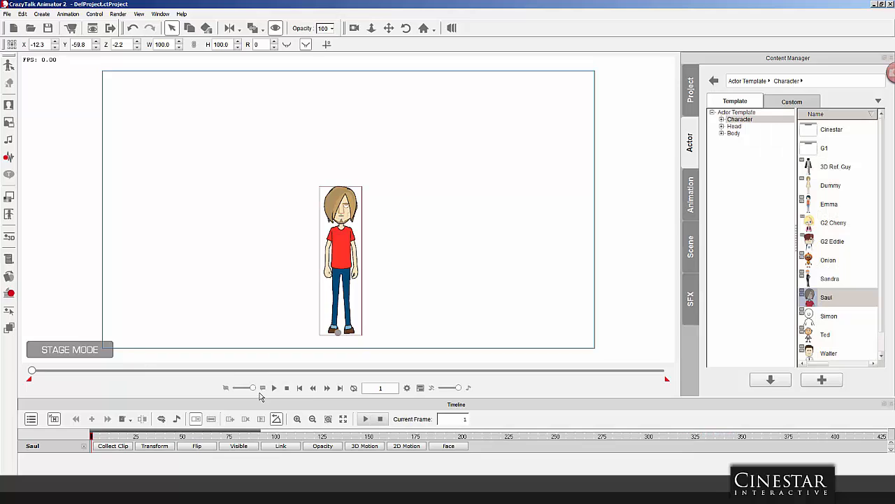
mouse_move(430, 446)
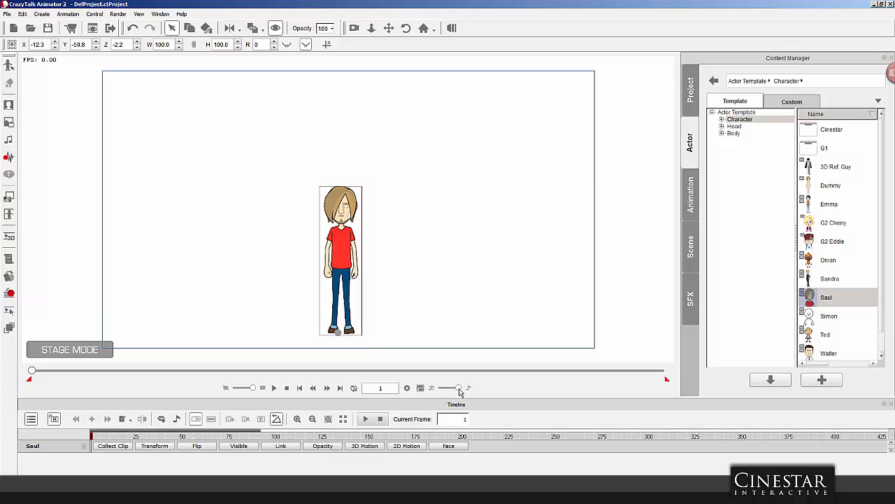
mouse_move(448, 392)
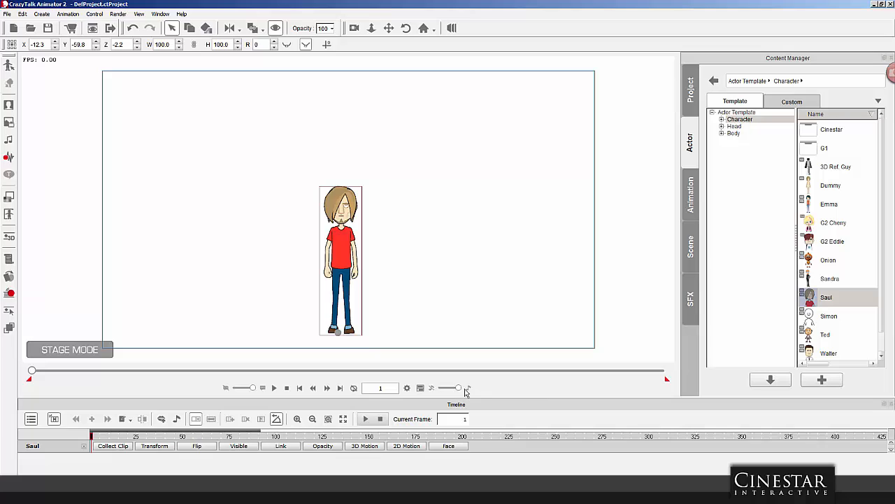
mouse_move(460, 394)
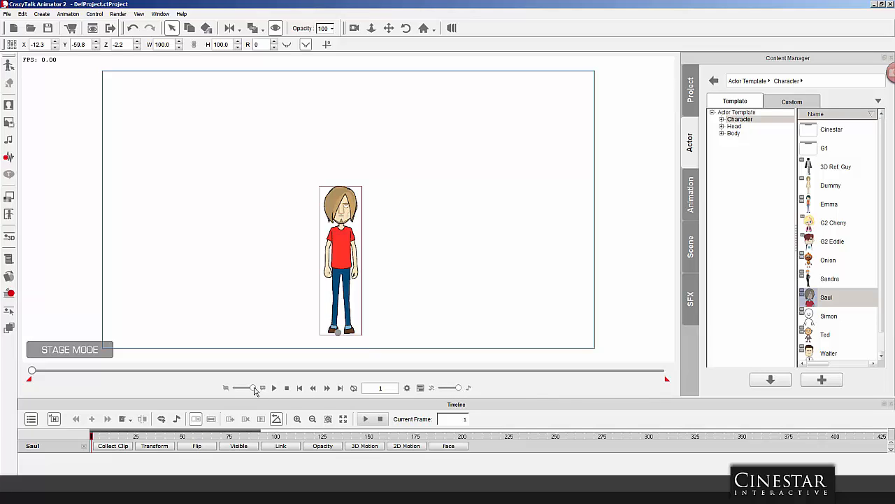
mouse_move(253, 391)
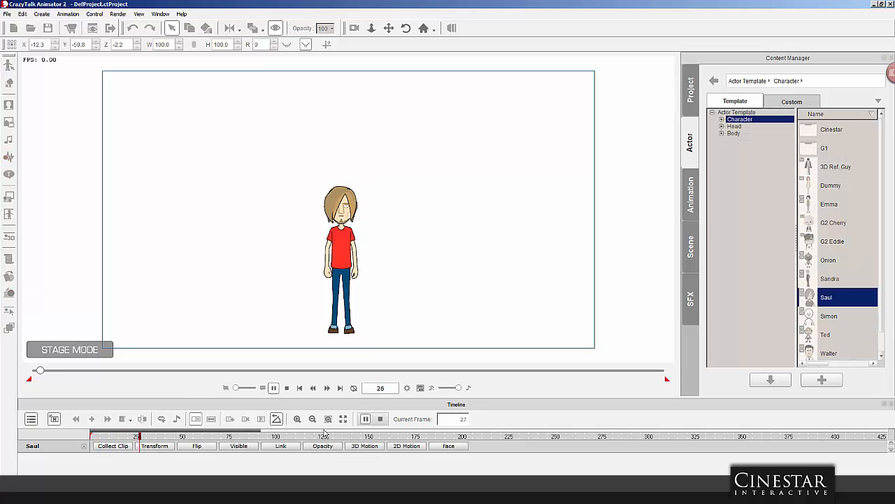
Step: Mute the voice volume and stop the replayed animation at frame 1
click(273, 388)
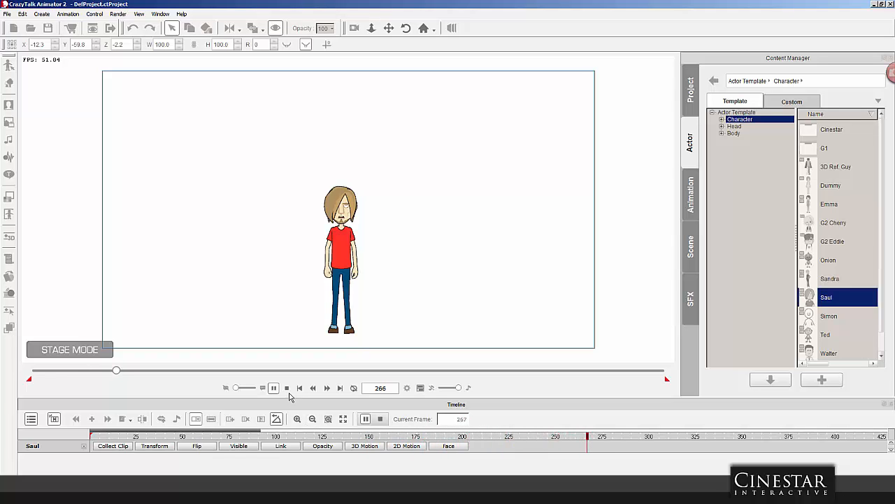
click(299, 388)
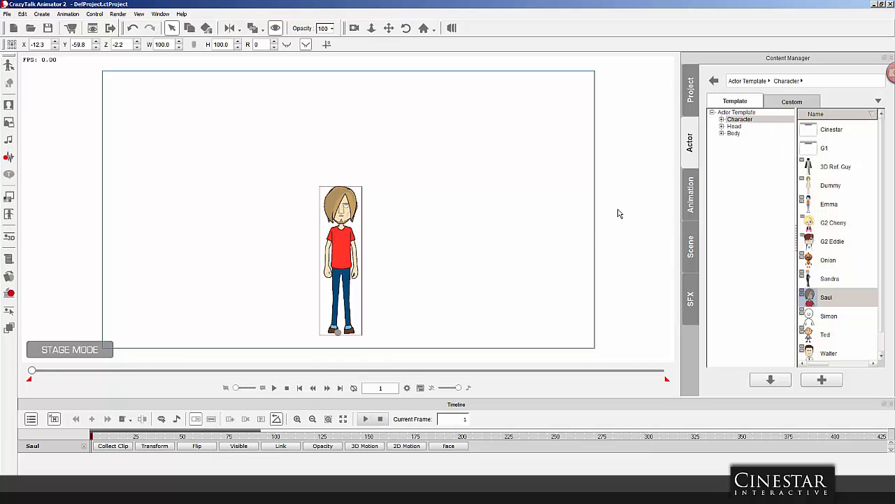
mouse_move(594, 358)
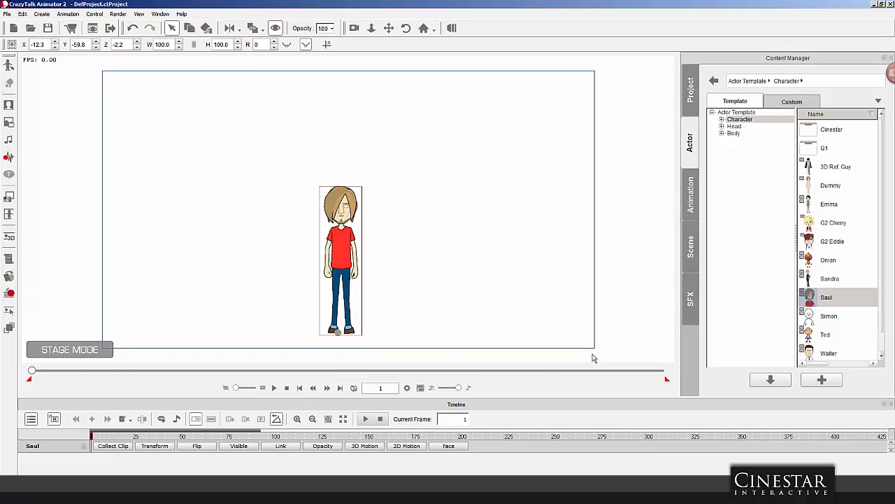
Step: Browse to the 3D 03_Talk motion templates such as Depressed, Dispute and Explain
click(689, 196)
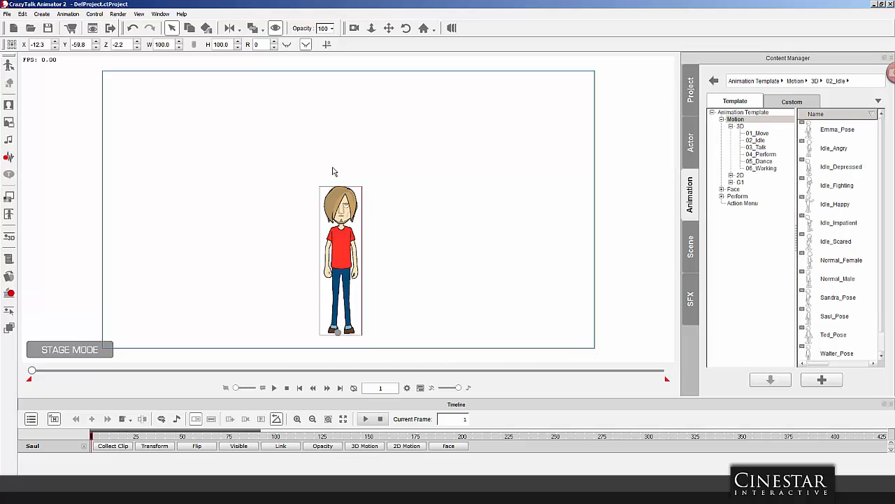
mouse_move(351, 192)
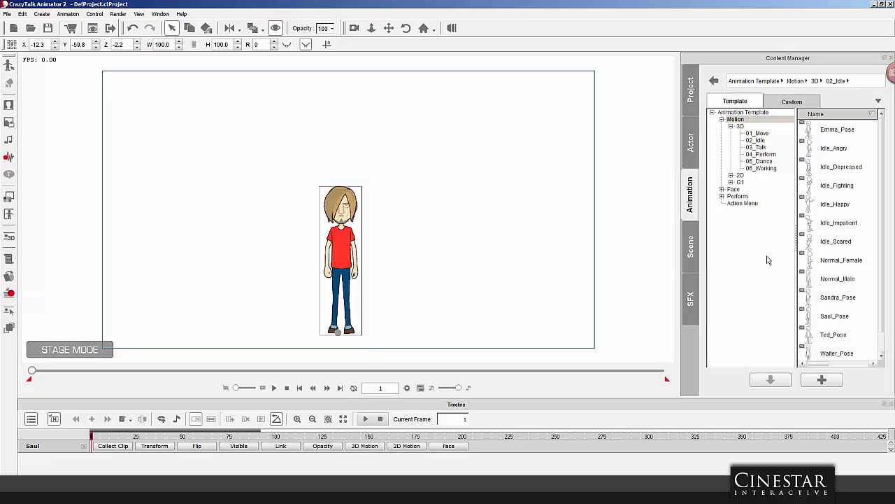
mouse_move(764, 268)
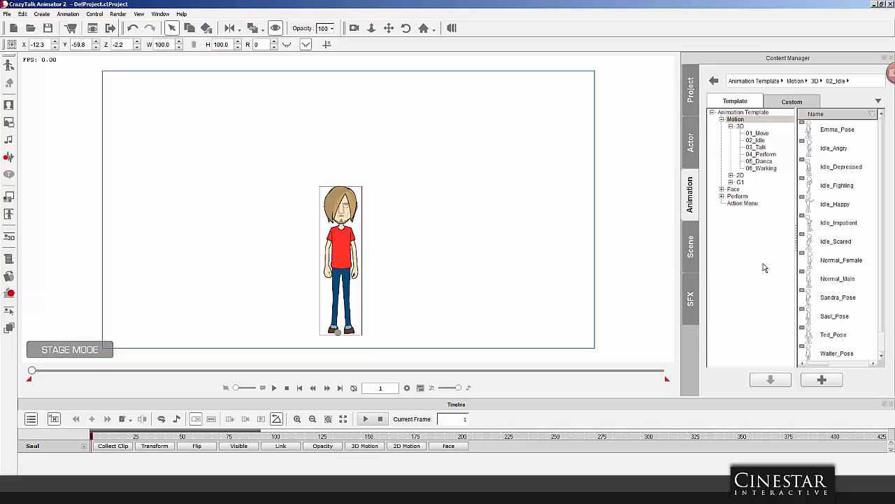
mouse_move(764, 152)
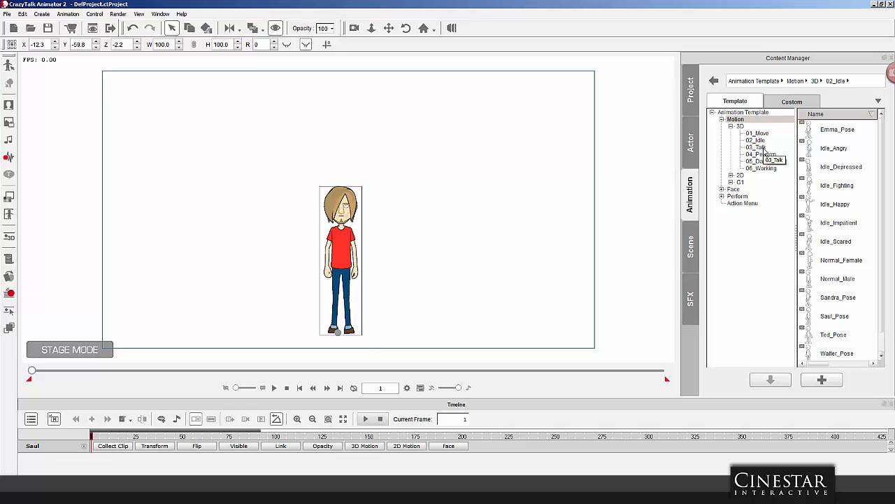
click(757, 147)
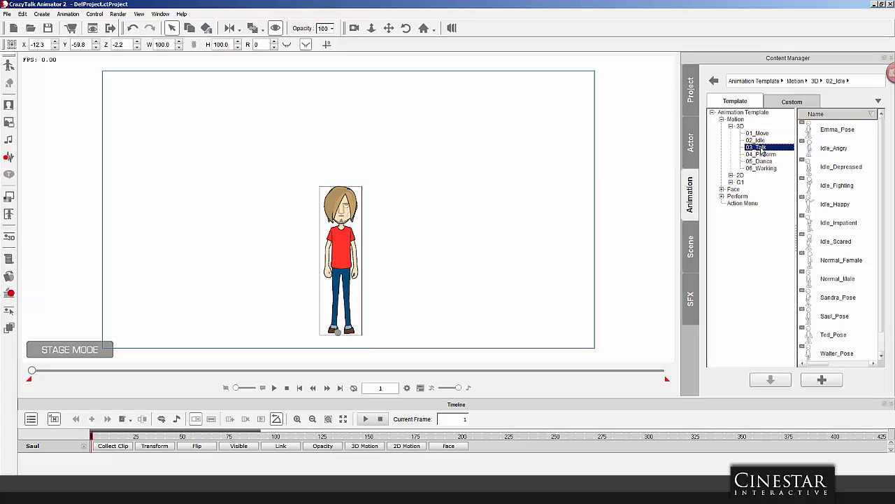
click(759, 147)
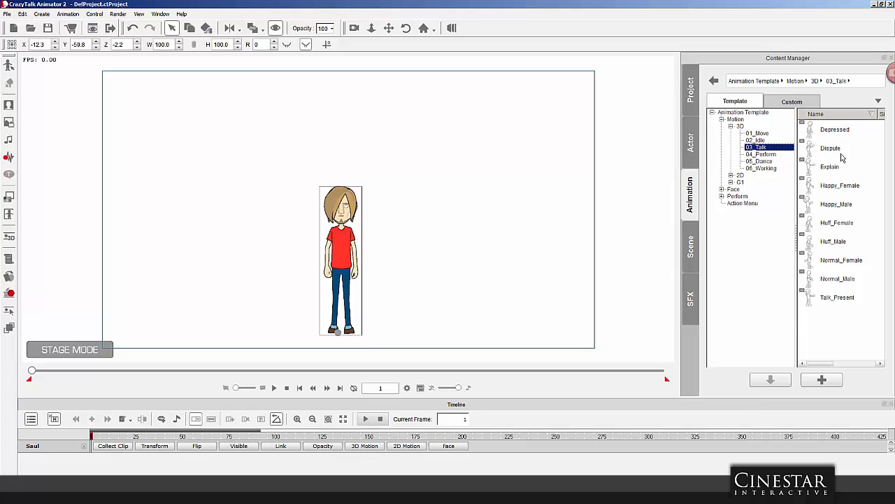
mouse_move(830, 170)
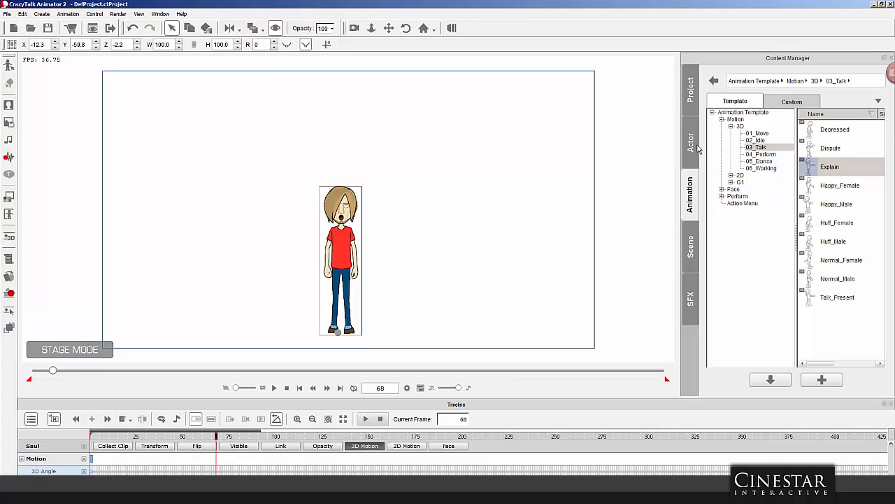
mouse_move(691, 138)
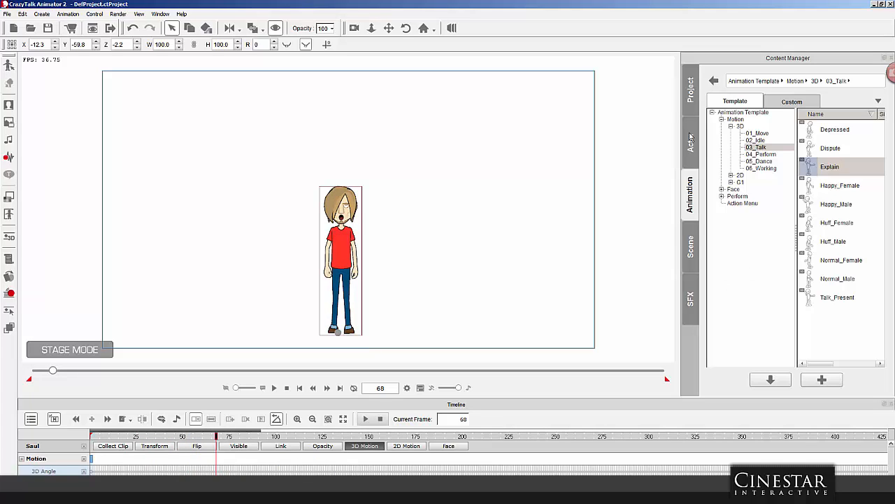
mouse_move(693, 235)
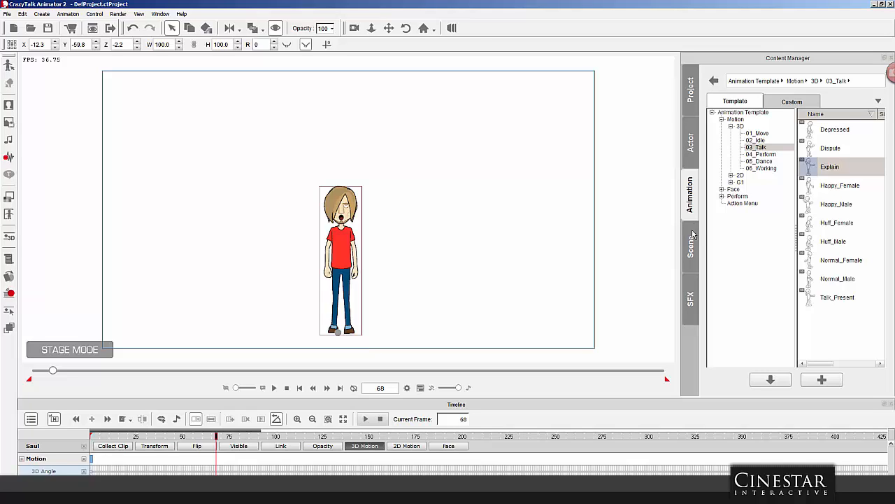
Step: Add the 02_Idle Normal_Male motion to Saul's track, creating two idle clips
click(756, 140)
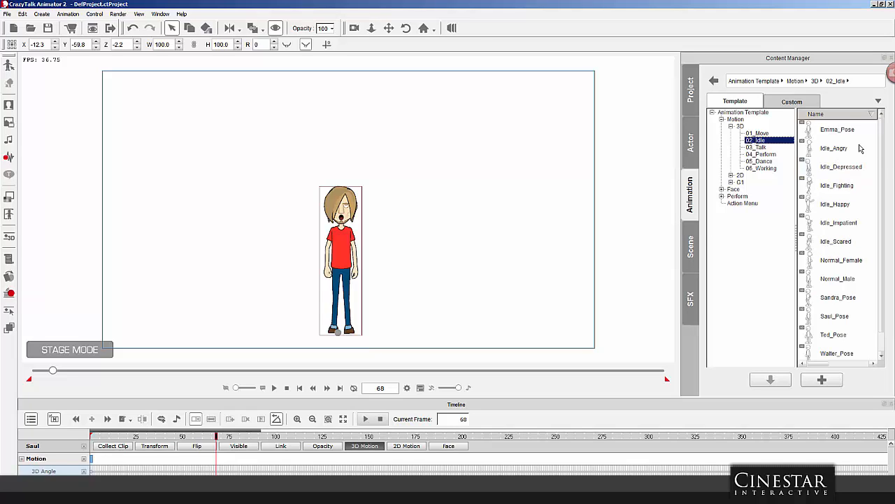
click(838, 259)
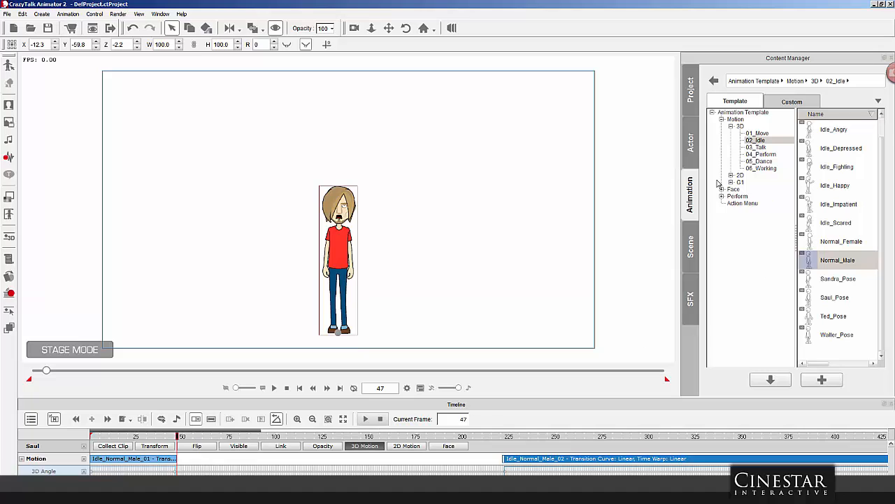
click(756, 147)
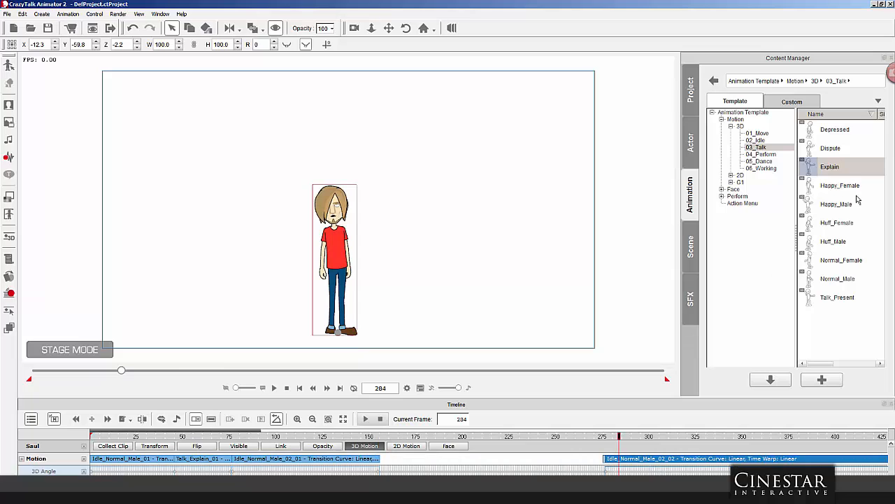
mouse_move(835, 204)
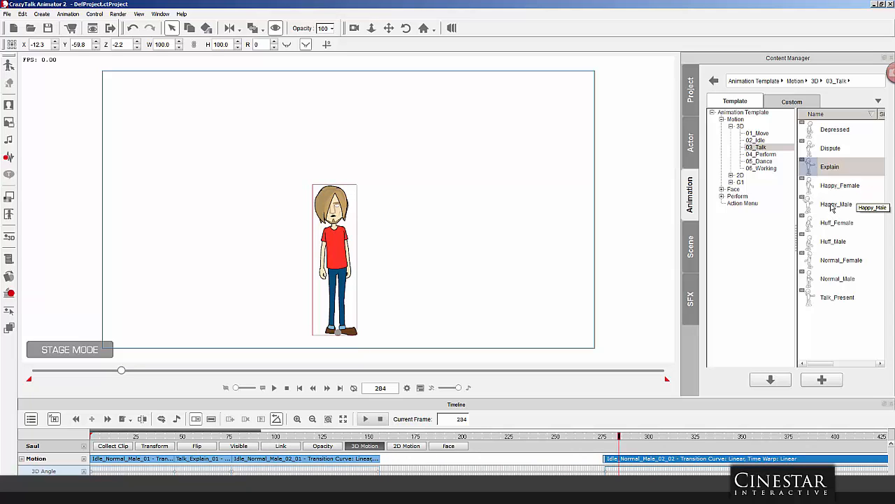
Step: Place the Happy_Male talk motion after Idle_Normal_Male_02_01 on Saul's track
click(836, 203)
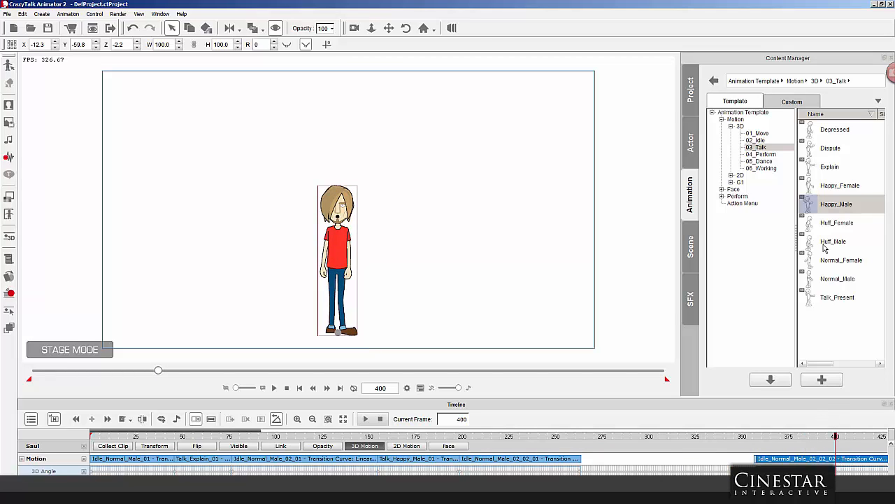
mouse_move(829, 283)
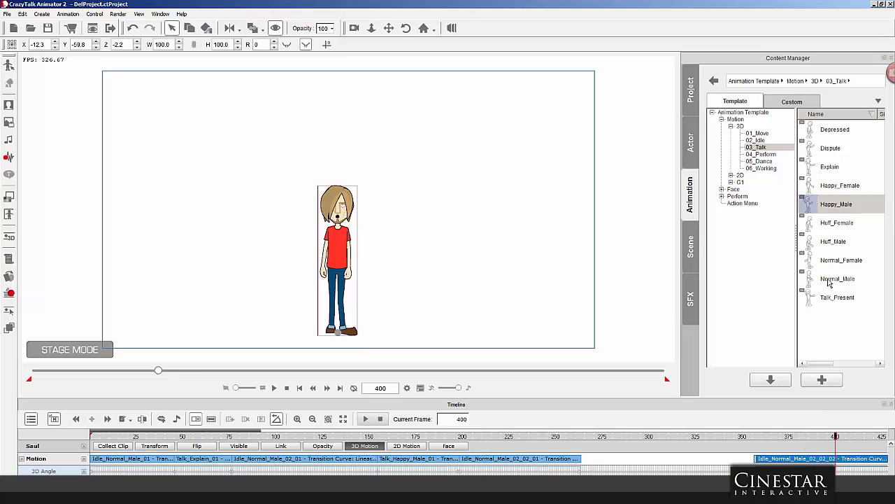
Step: Drop the Normal_Male talk motion near frame 335, check the timeline, then rewind to frame 1
click(837, 278)
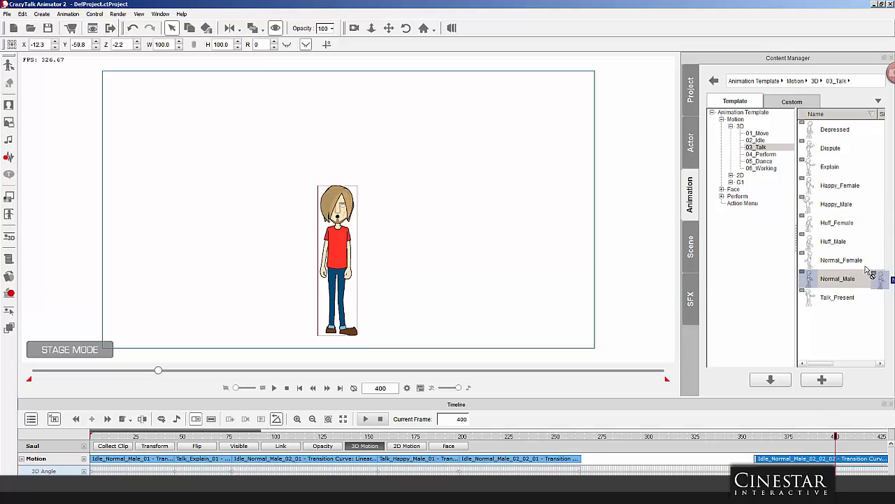
click(591, 436)
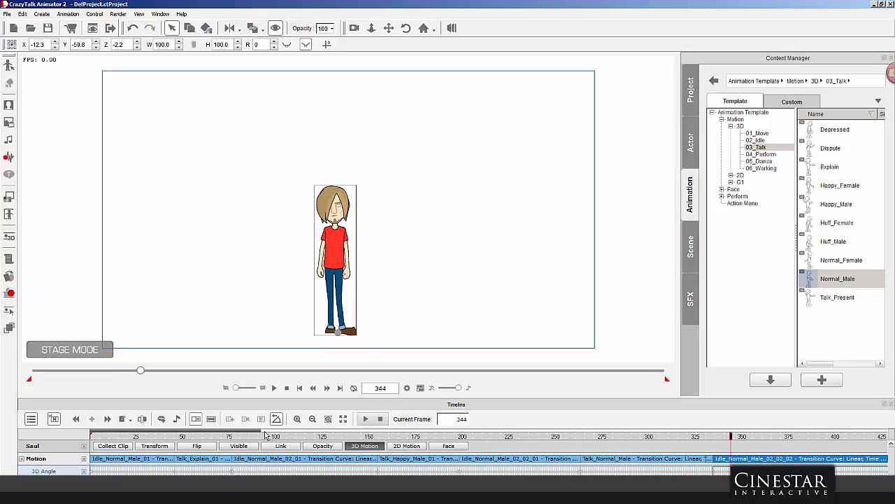
scroll(right, 3)
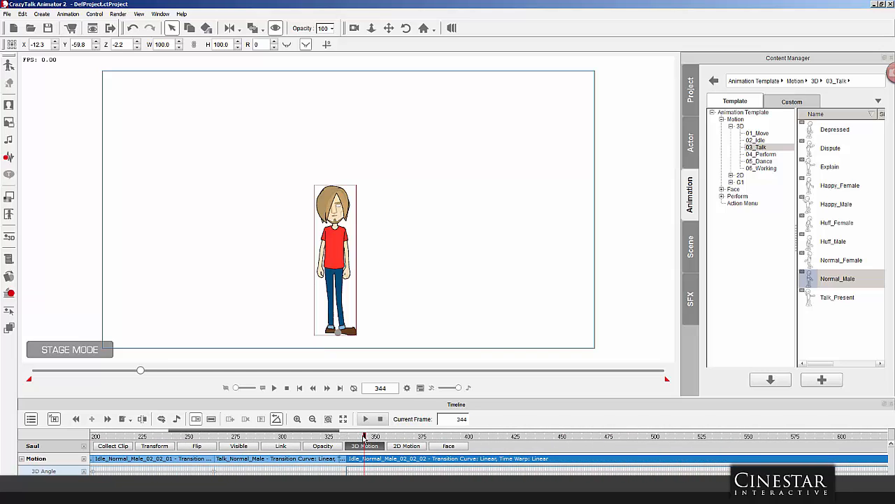
click(487, 437)
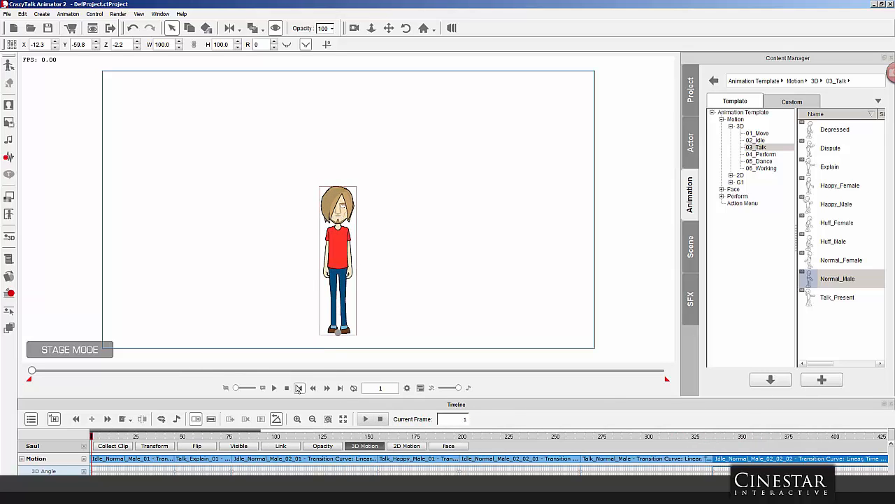
click(274, 388)
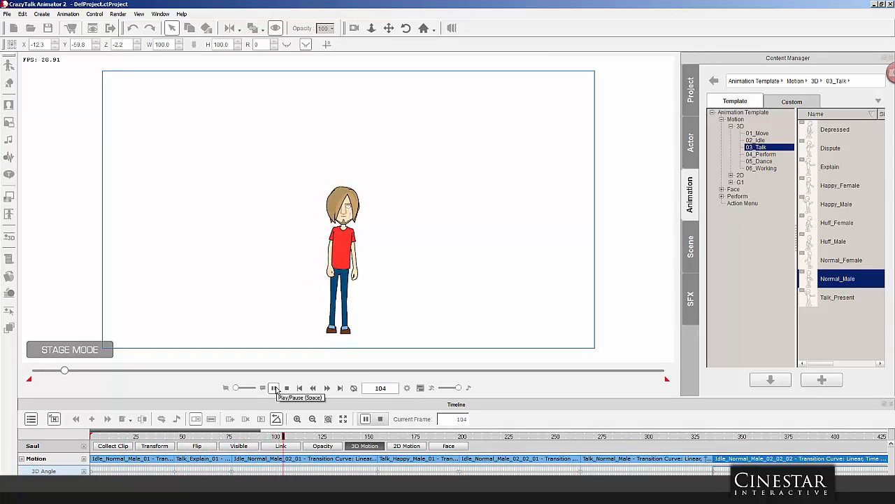
click(274, 388)
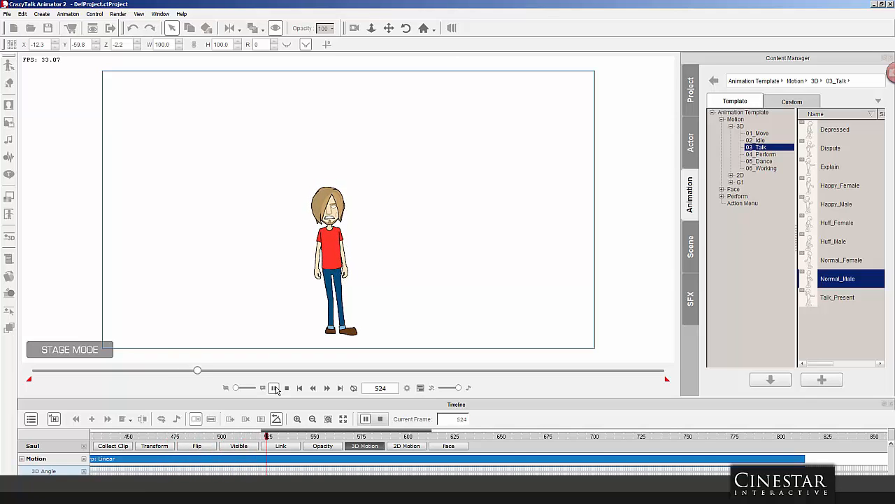
click(300, 388)
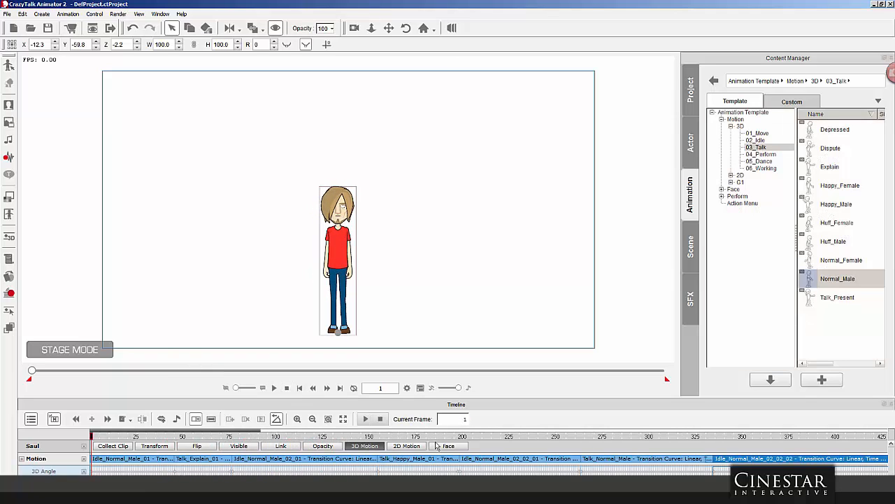